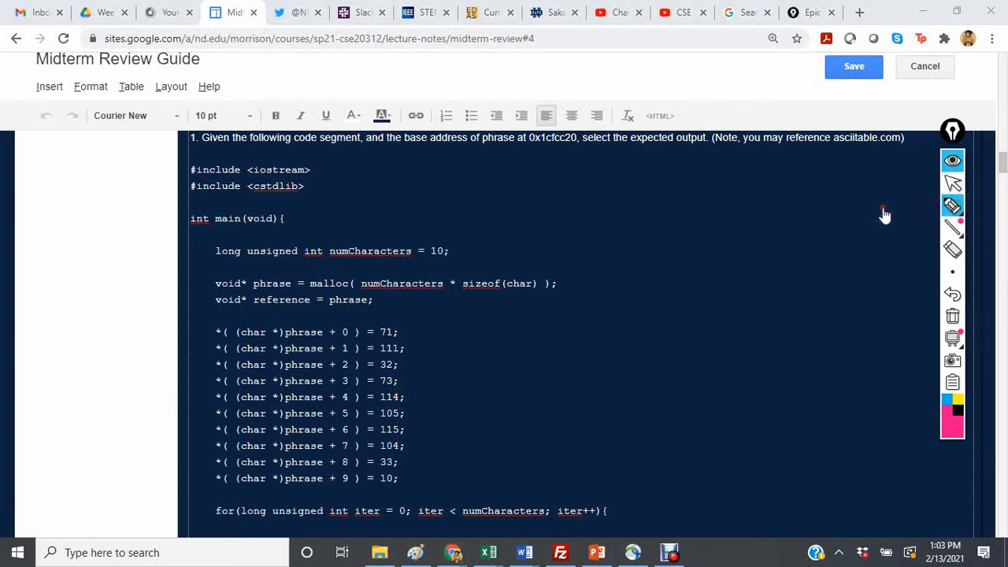
Circle the malloc line, arrow its numCharacters and sizeof(char) arguments, and underline (char *)phrase + 0
left_click_drag(470, 278, 529, 275)
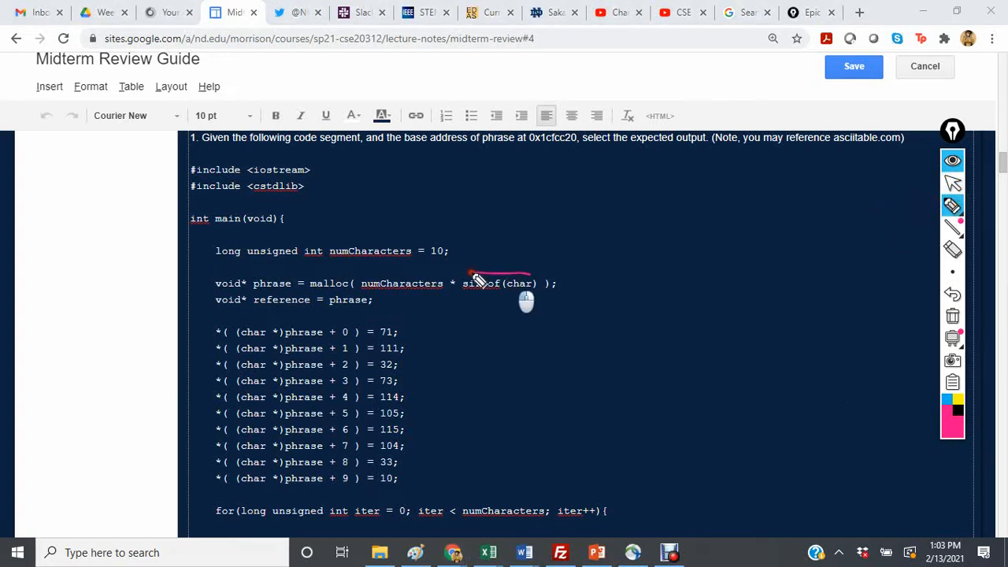
left_click_drag(473, 276, 654, 276)
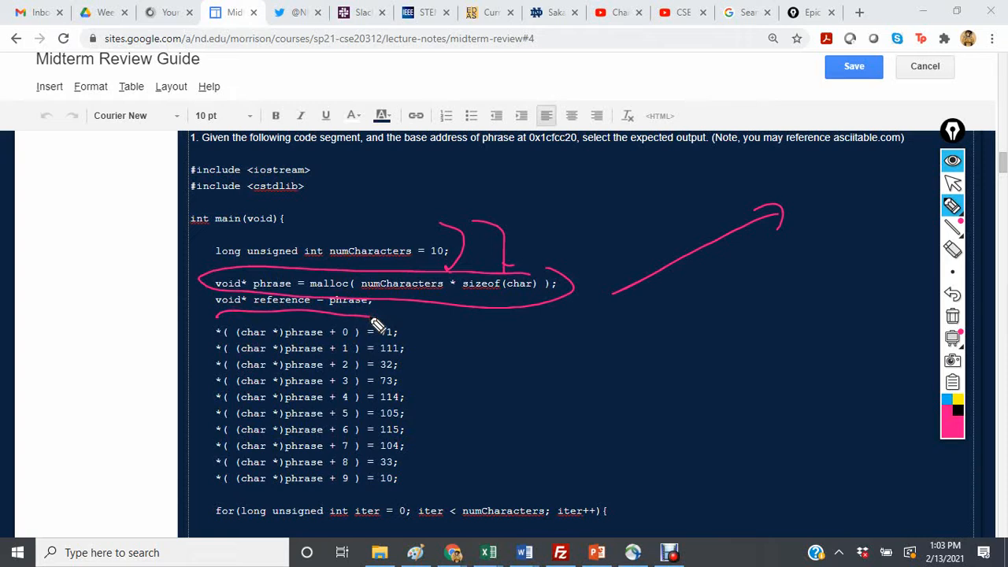
left_click_drag(615, 339, 780, 245)
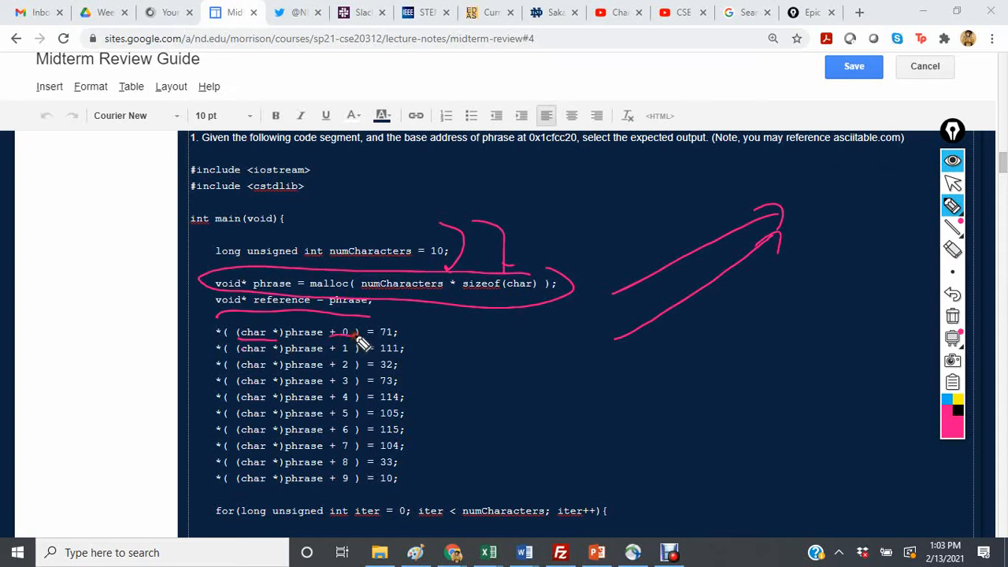
Write the note 7 × sizeof(char) beside the pointer-cast assignments
left_click_drag(441, 449, 496, 460)
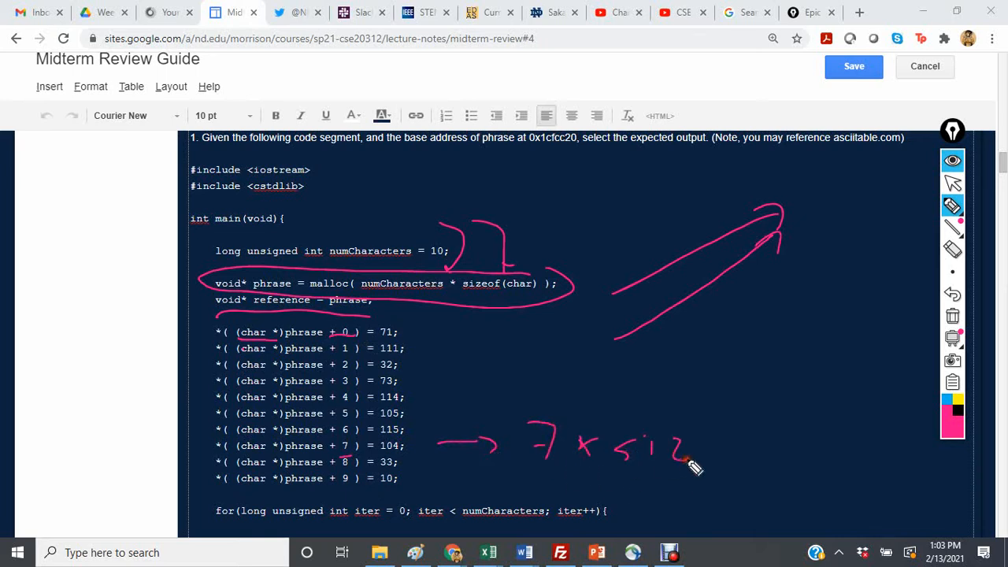
left_click_drag(646, 448, 757, 465)
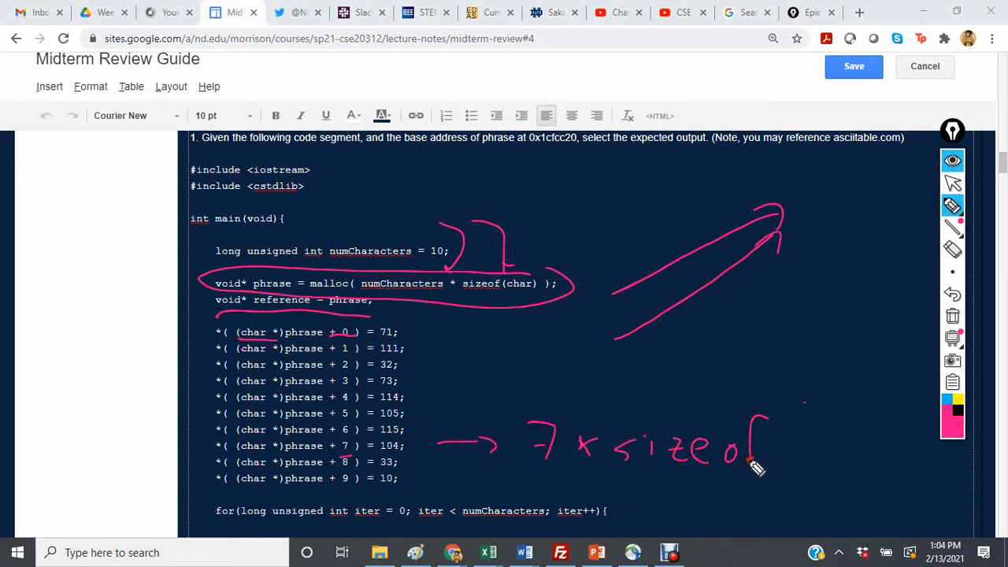
left_click_drag(772, 454, 882, 438)
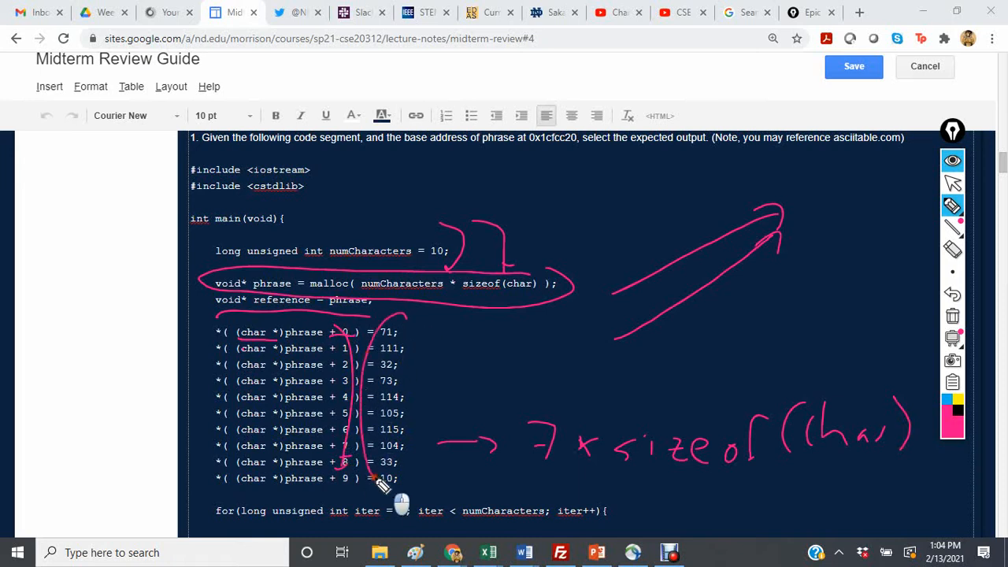
Bracket the offsets 0 to 9, write Go Irish!, then clear all the handwritten notes
left_click_drag(394, 489, 406, 327)
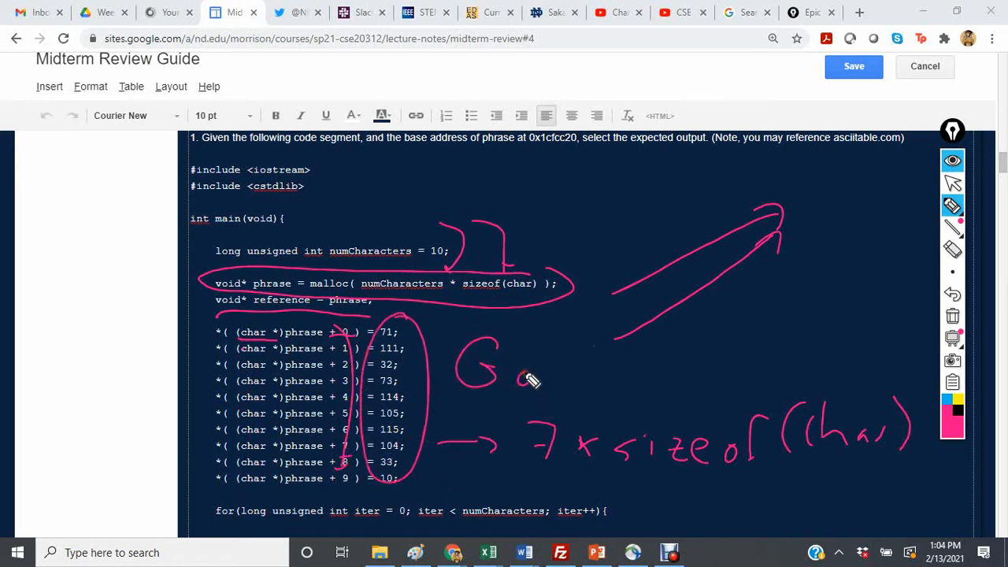
left_click_drag(512, 378, 686, 378)
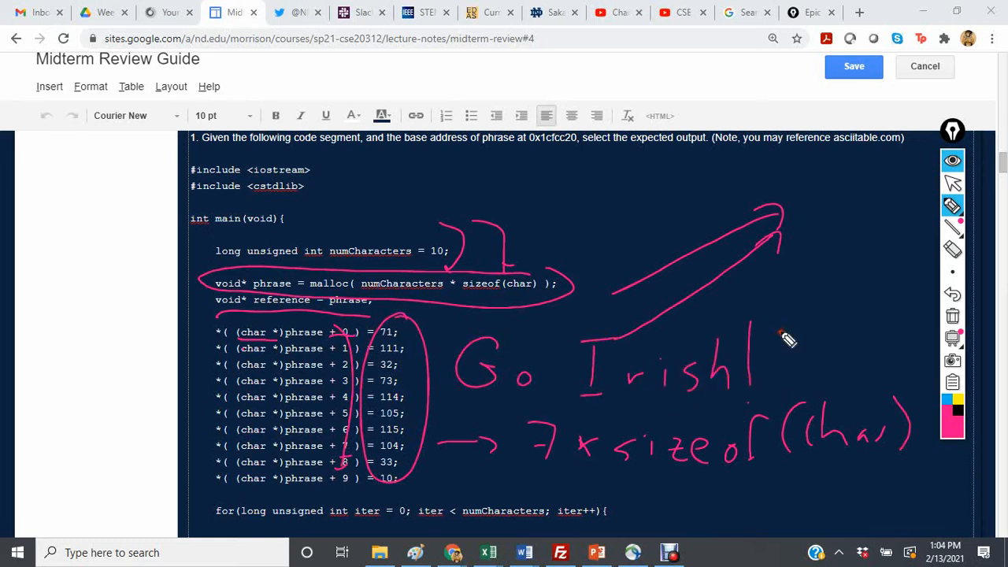
left_click_drag(780, 331, 838, 394)
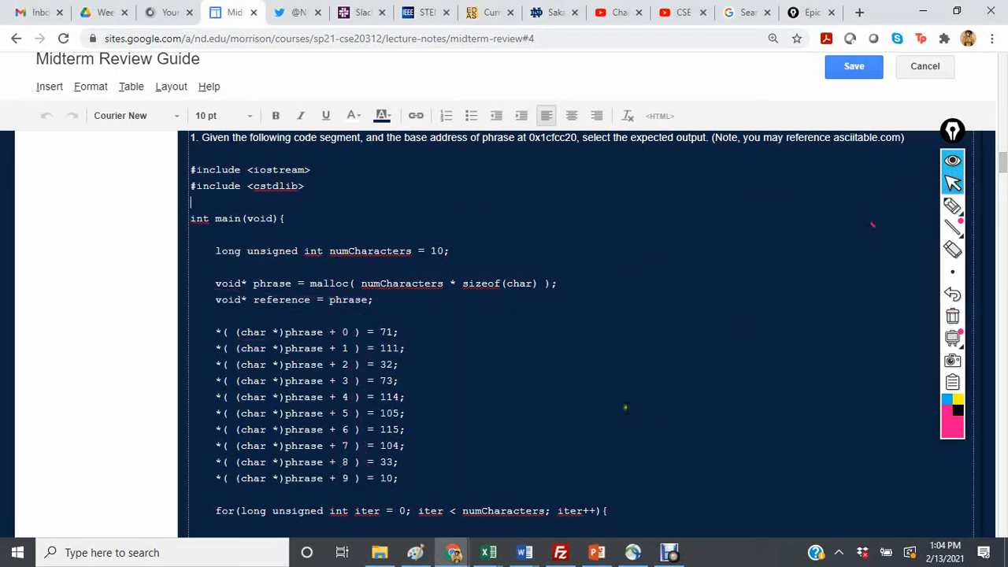
Circle reference in the loop's cout line and arrow it back to its declaration and endl
scroll("down", 3)
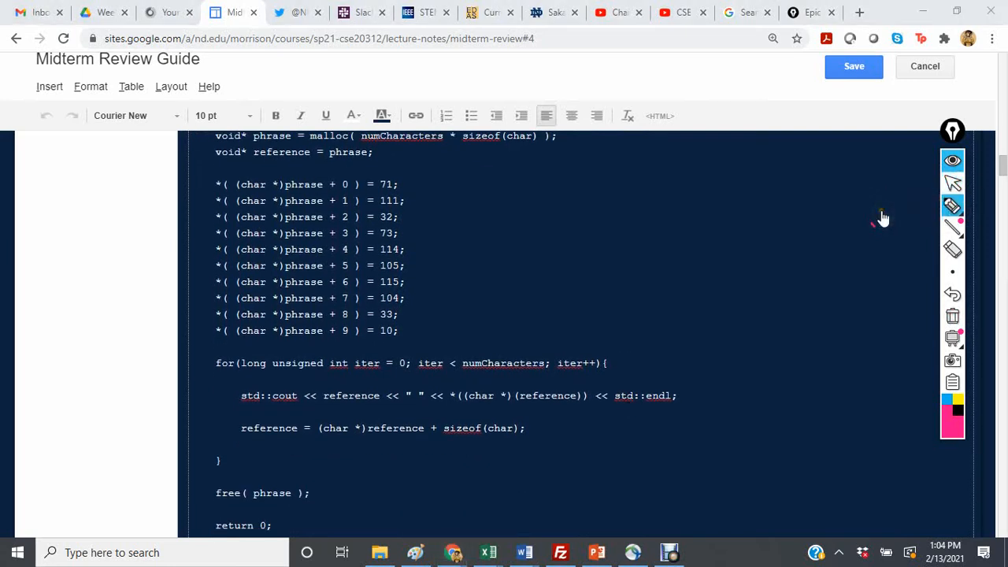
left_click_drag(386, 334, 363, 386)
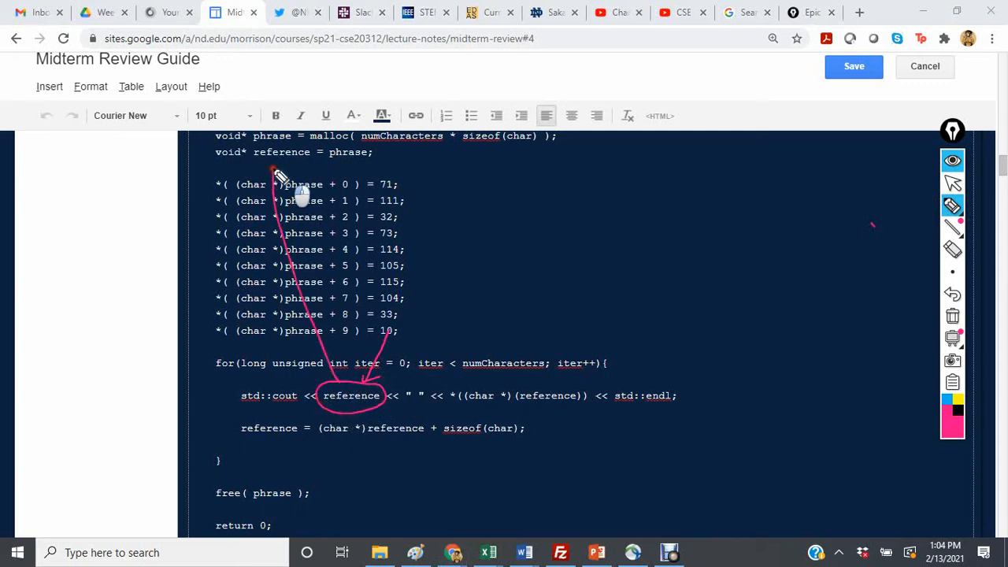
left_click_drag(386, 297, 559, 359)
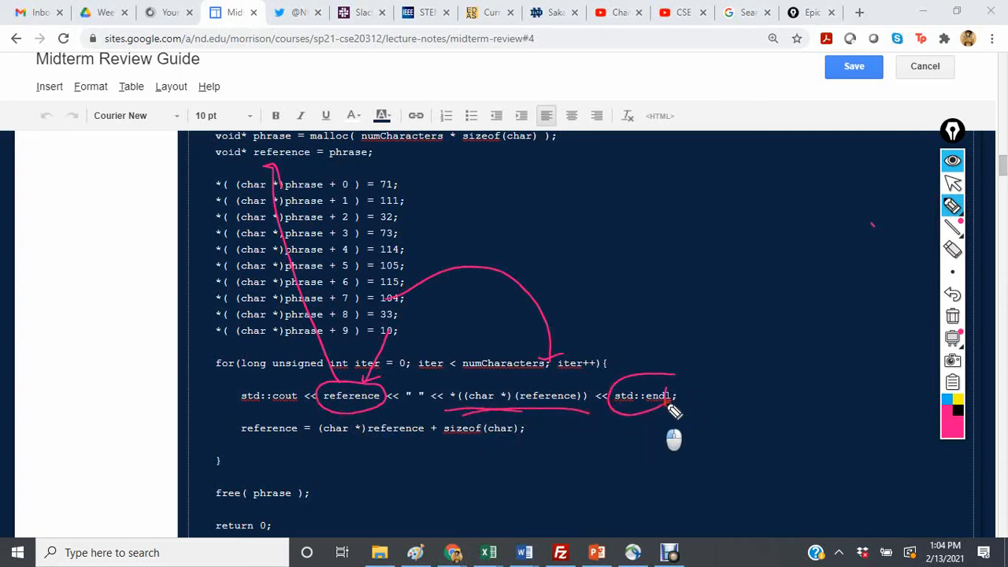
Clear the notes, underline reference, the (char *) cast and sizeof(char) in the update line, then clear again
left_click(951, 315)
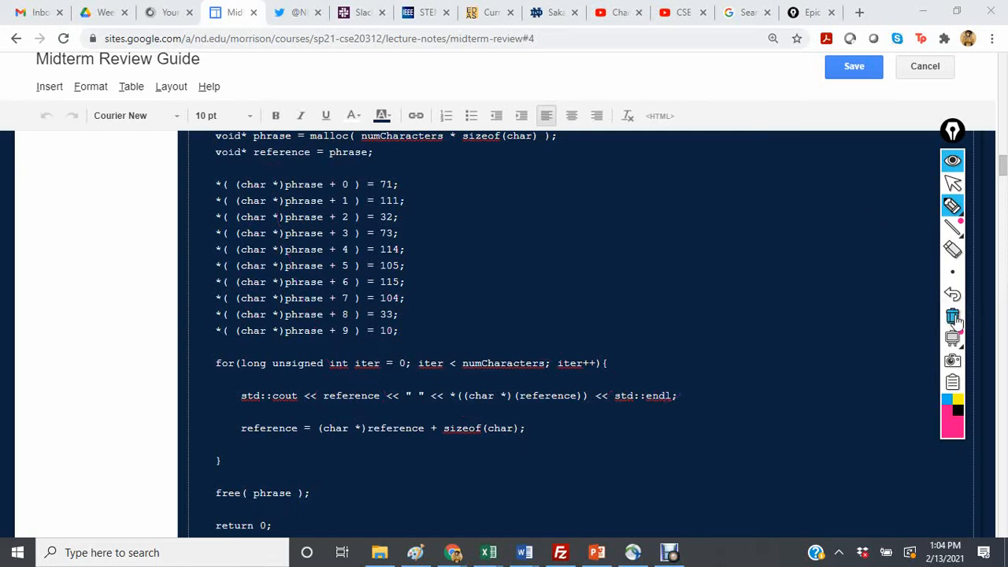
left_click_drag(255, 454, 315, 457)
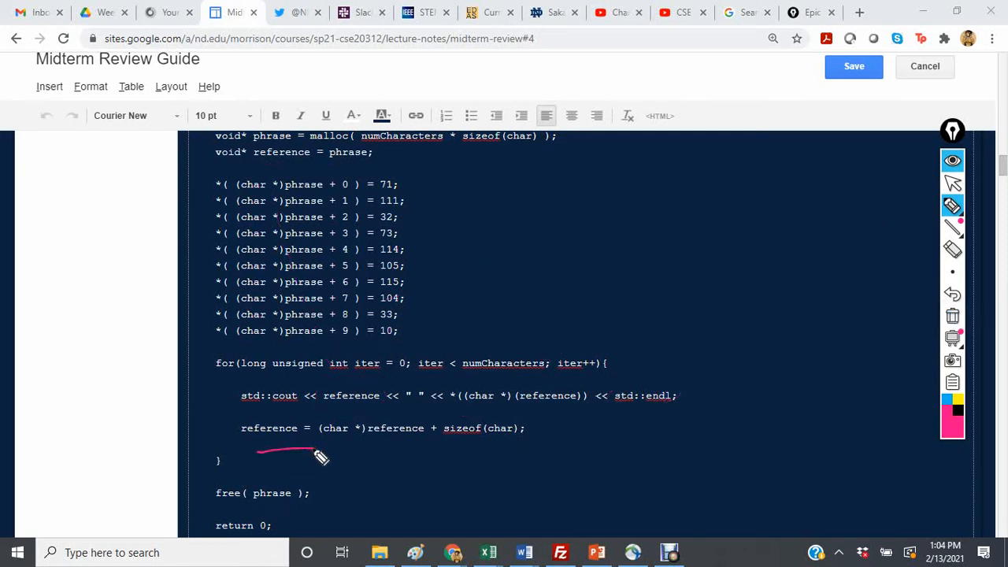
left_click_drag(328, 454, 425, 460)
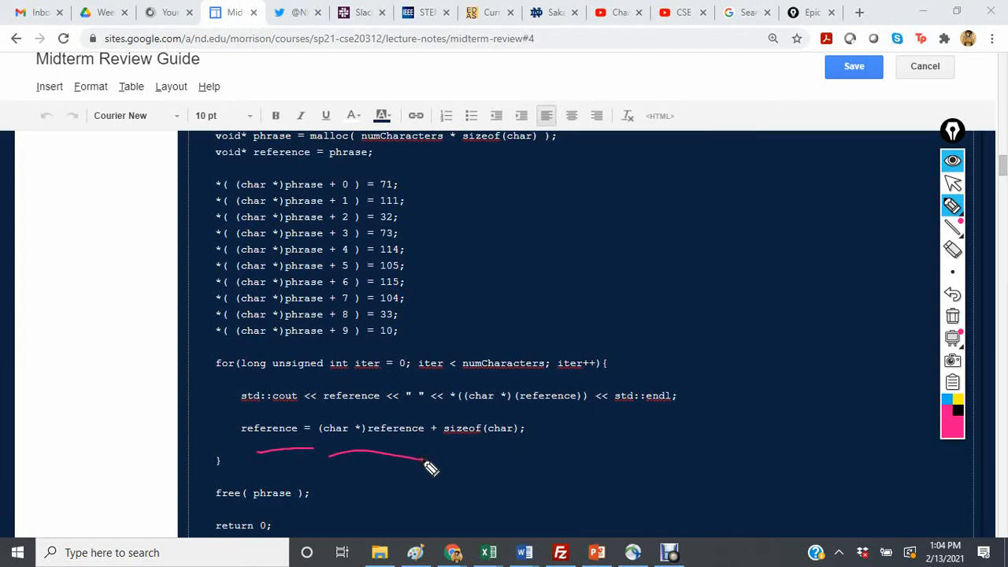
left_click_drag(445, 457, 512, 447)
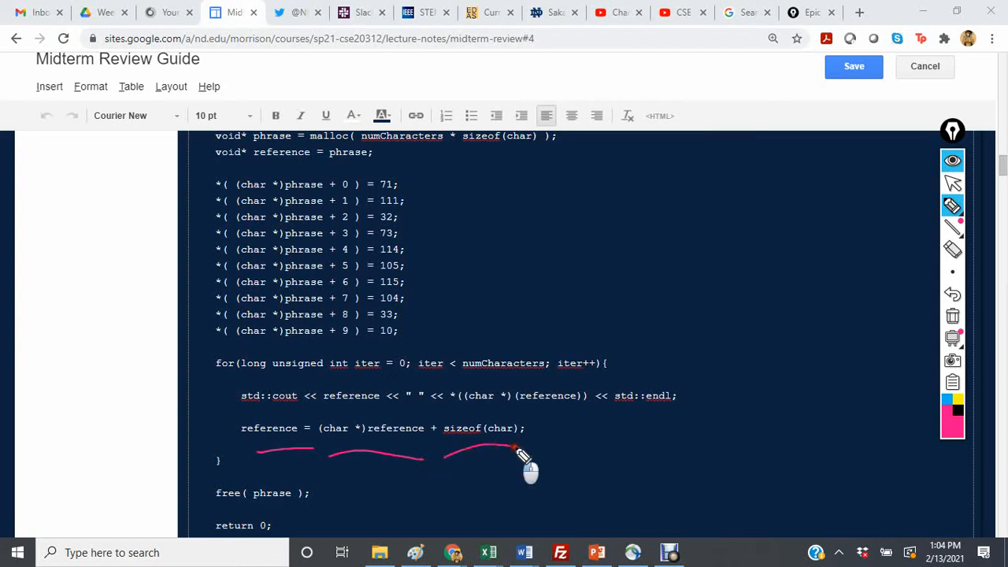
left_click(953, 315)
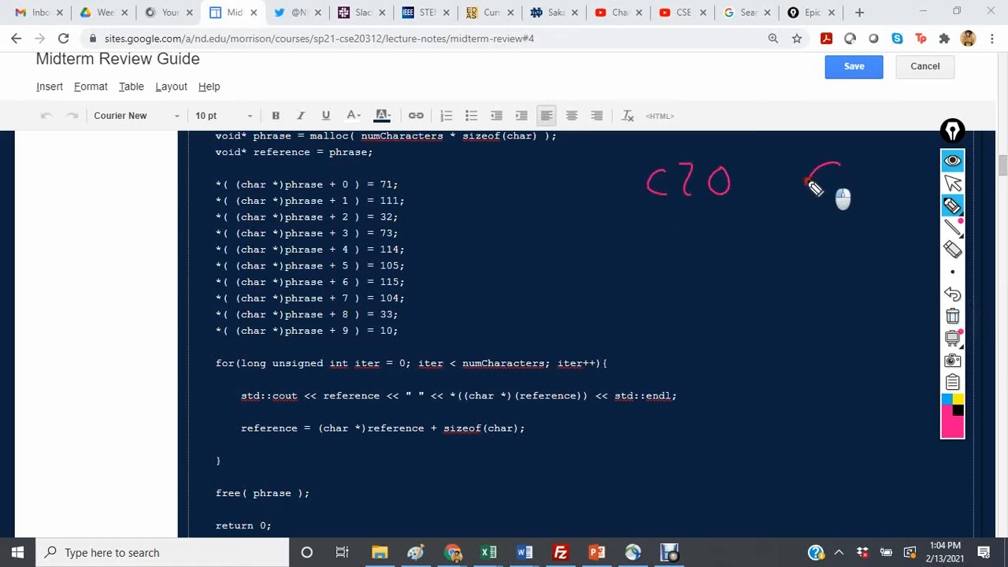
Trace the printed addresses and characters from c20 G down to c29 \n, then bring options A–E into view
left_click_drag(835, 160, 832, 202)
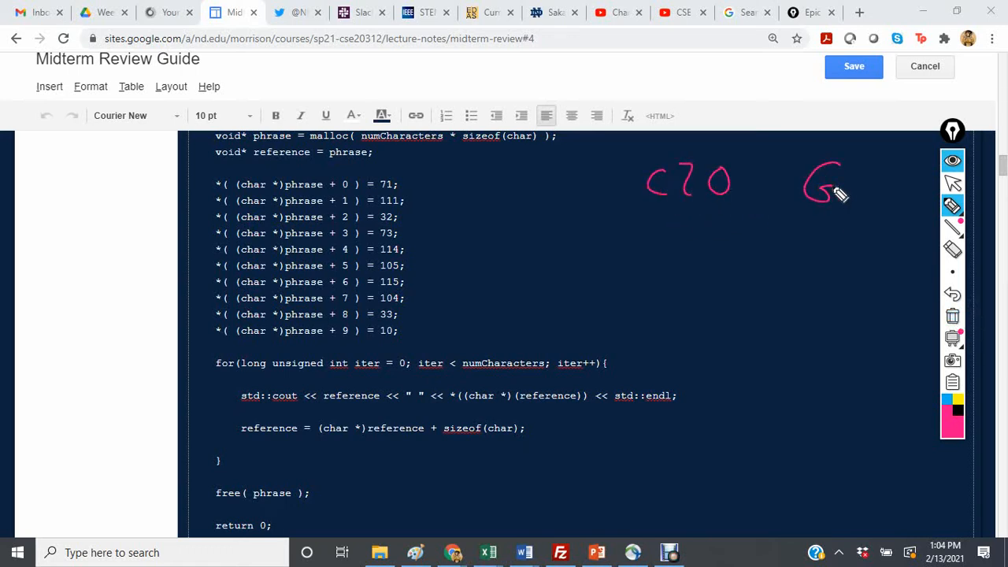
left_click_drag(444, 451, 507, 444)
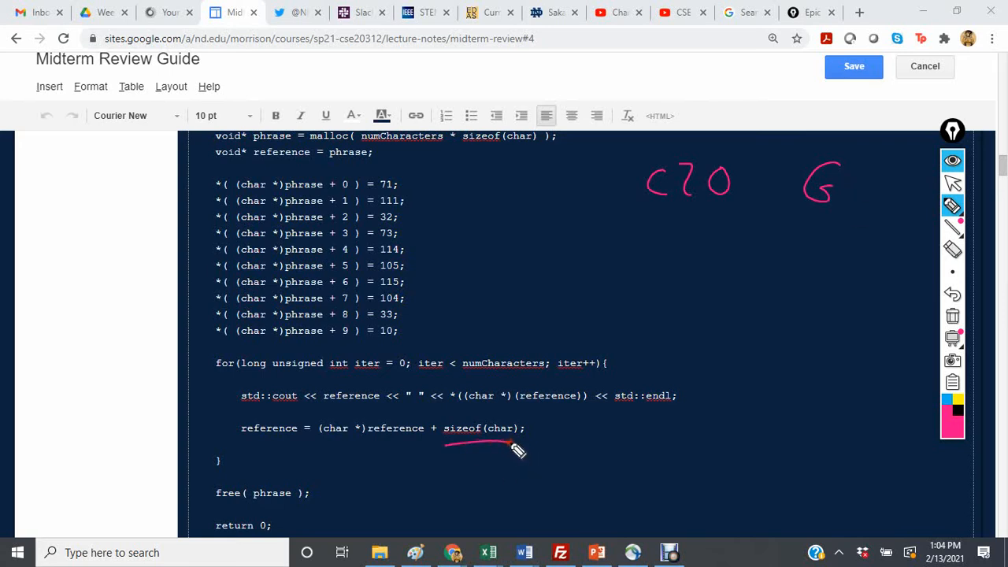
left_click_drag(646, 240, 724, 255)
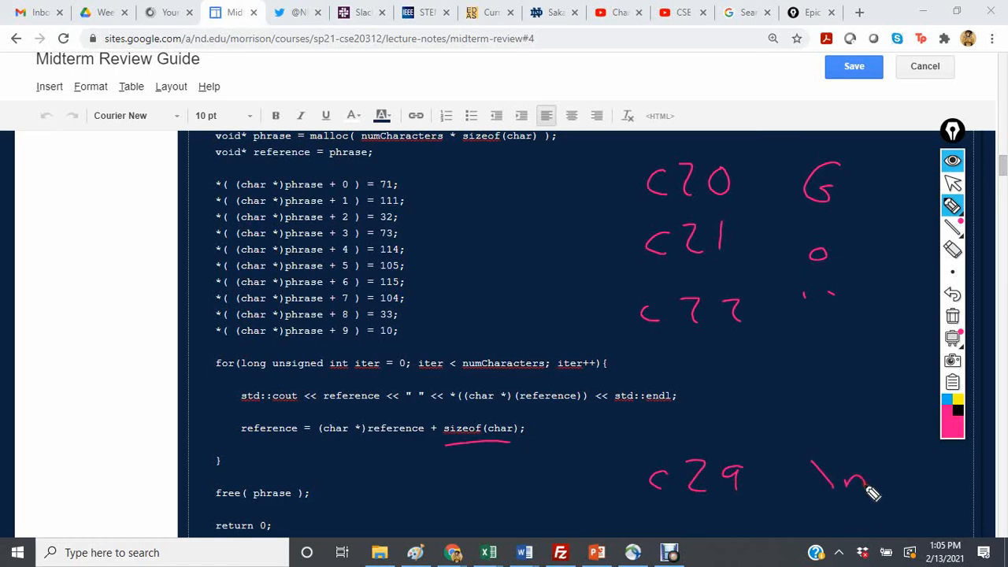
scroll("down", 3)
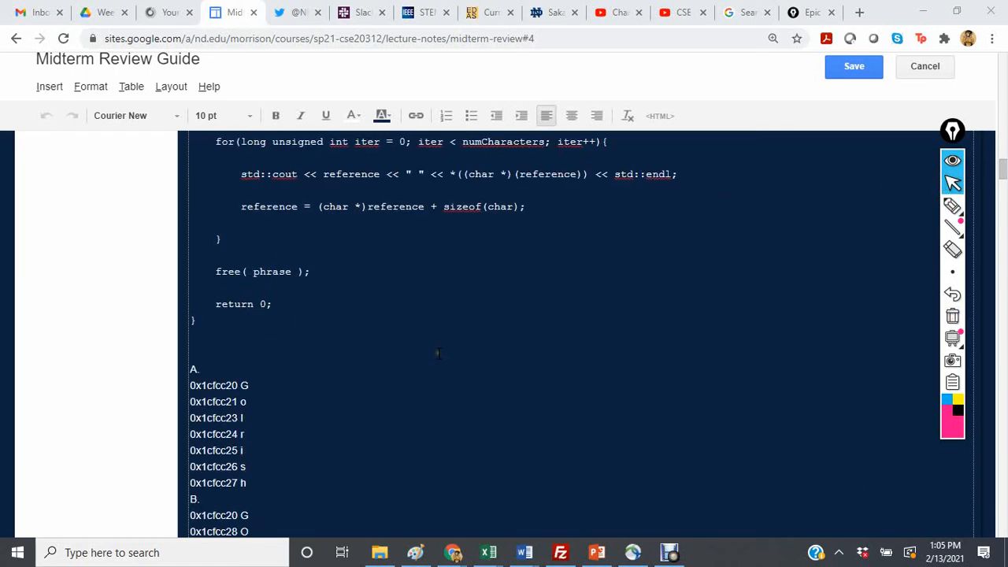
scroll("down", 3)
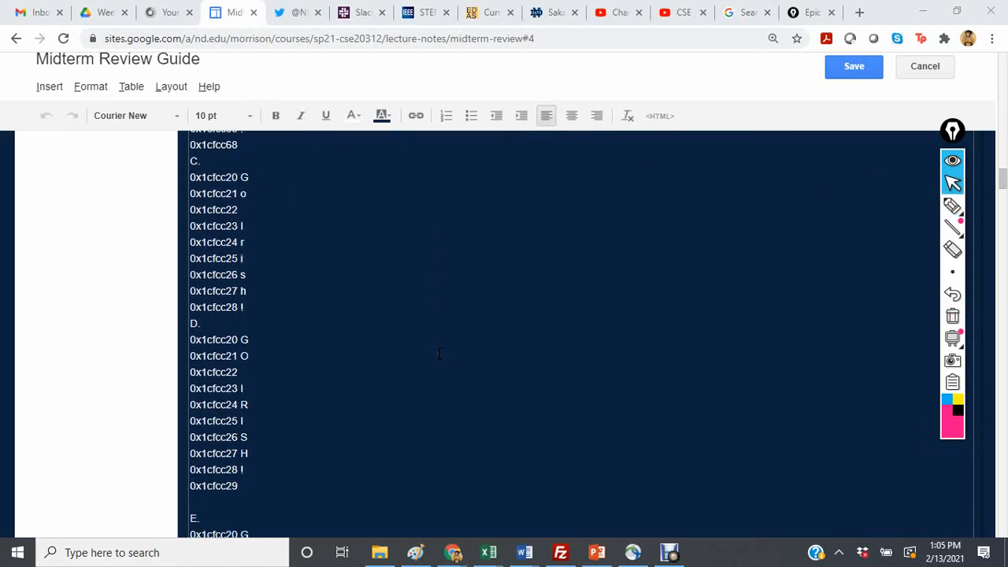